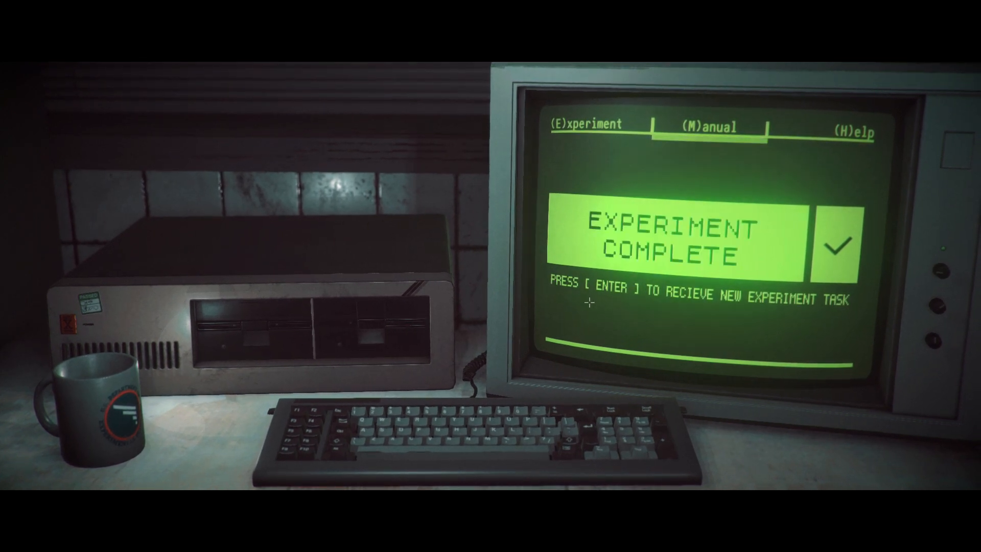
Advance the desk terminal until the Experiment screen shows the new-task prompt
{"action": "key", "text": "enter"}
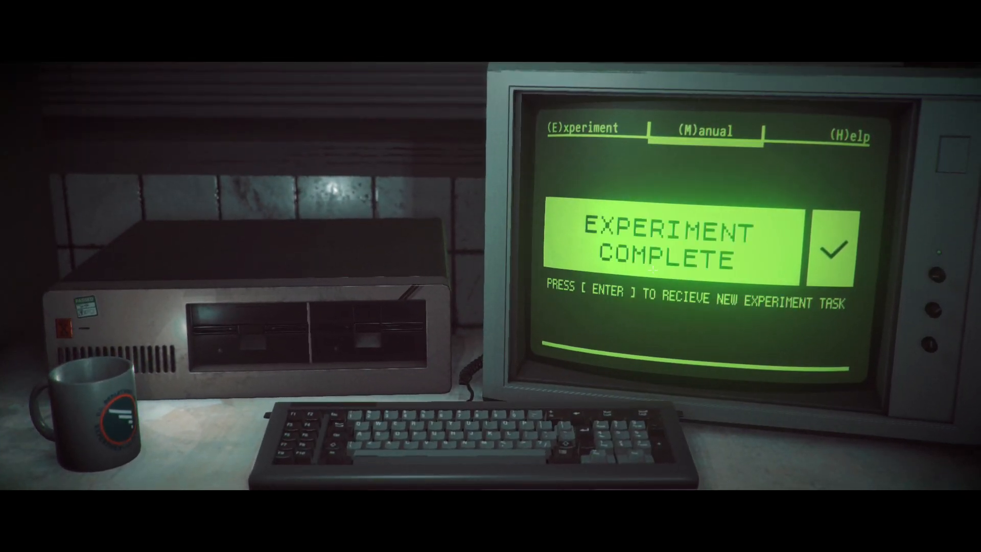
{"action": "key", "text": "enter"}
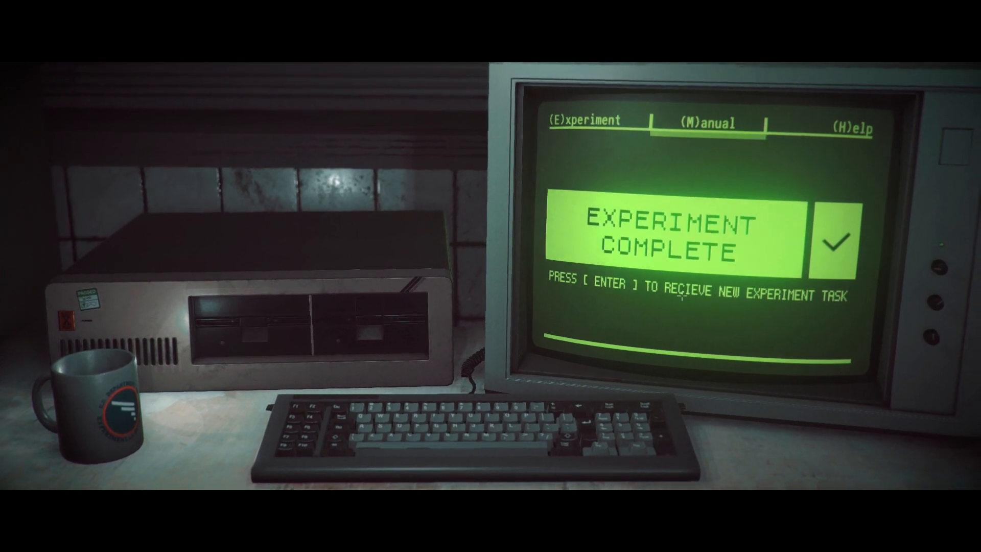
{"action": "key", "text": "enter"}
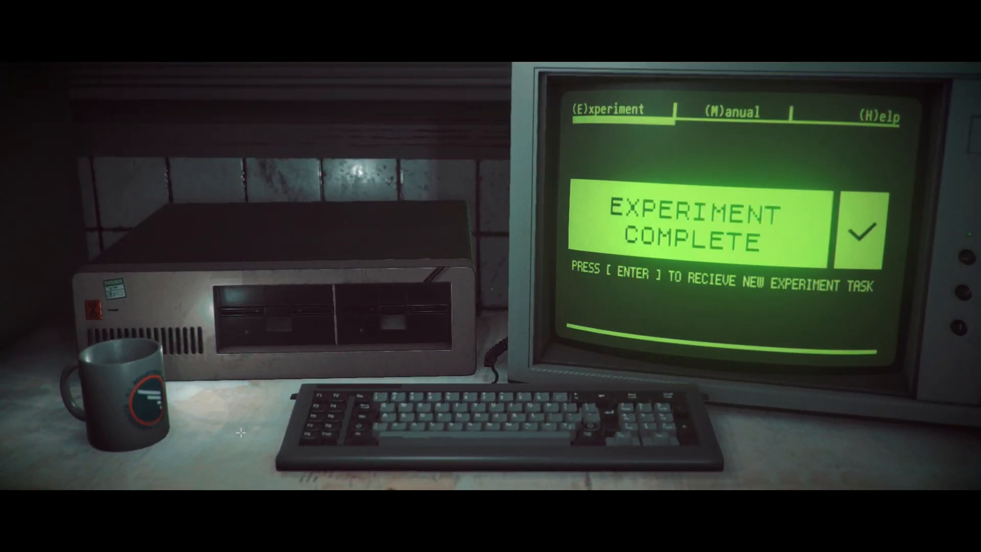
{"action": "key", "text": "enter"}
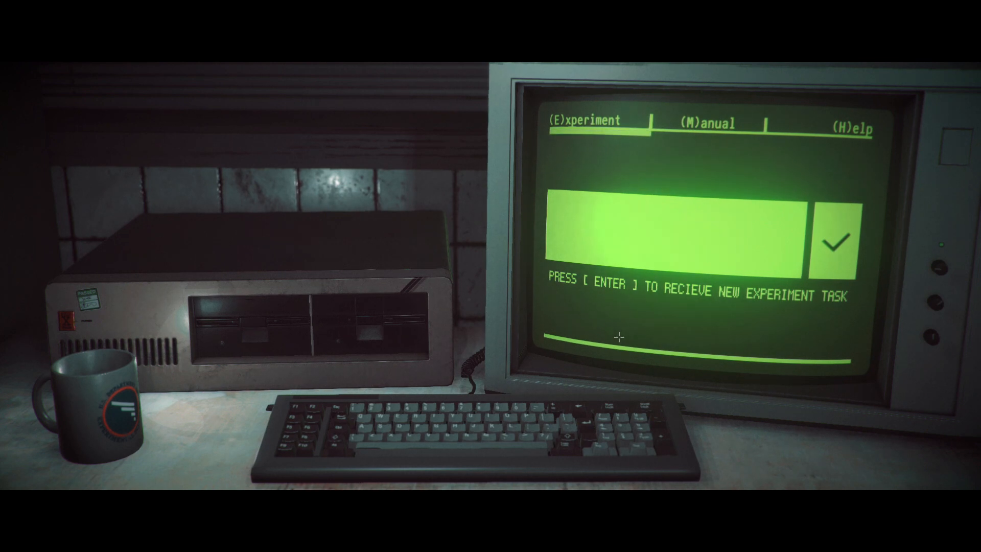
Request a new experiment task and carry it out until EXPERIMENT COMPLETE shows
{"action": "key", "text": "enter"}
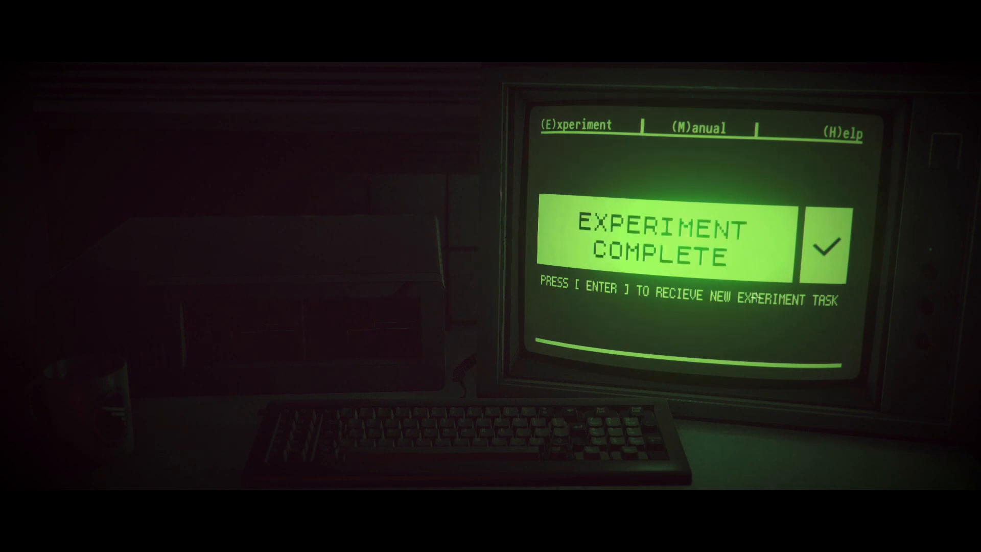
Accept experiment 05A, Contact, and bring up the manual's equipment topics
{"action": "key", "text": "enter"}
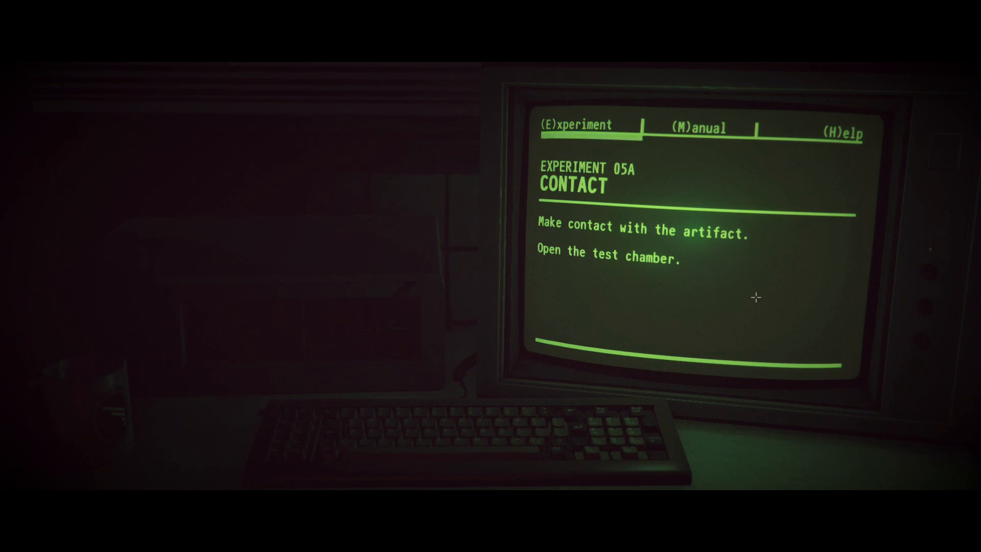
{"action": "left_click", "coordinate": [699, 127]}
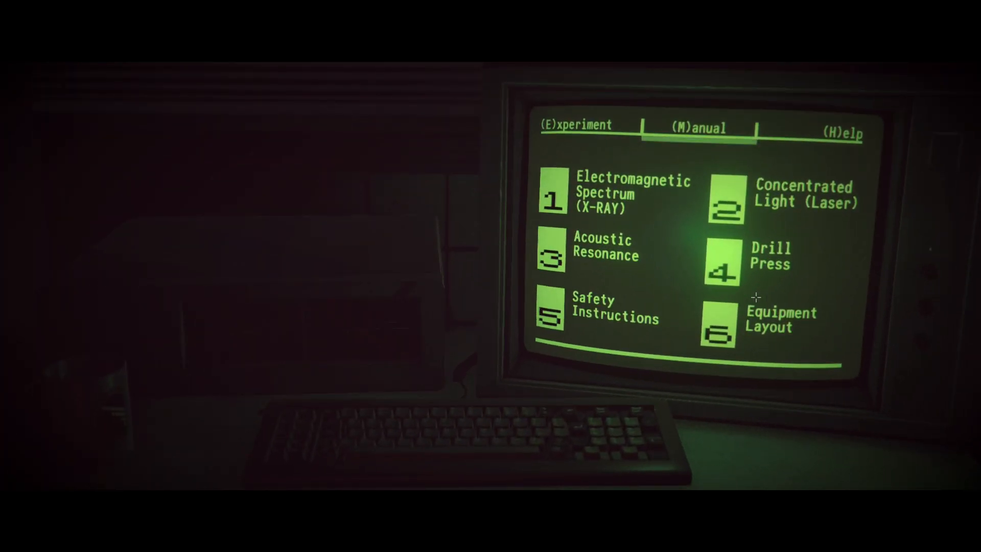
{"action": "left_click", "coordinate": [549, 316]}
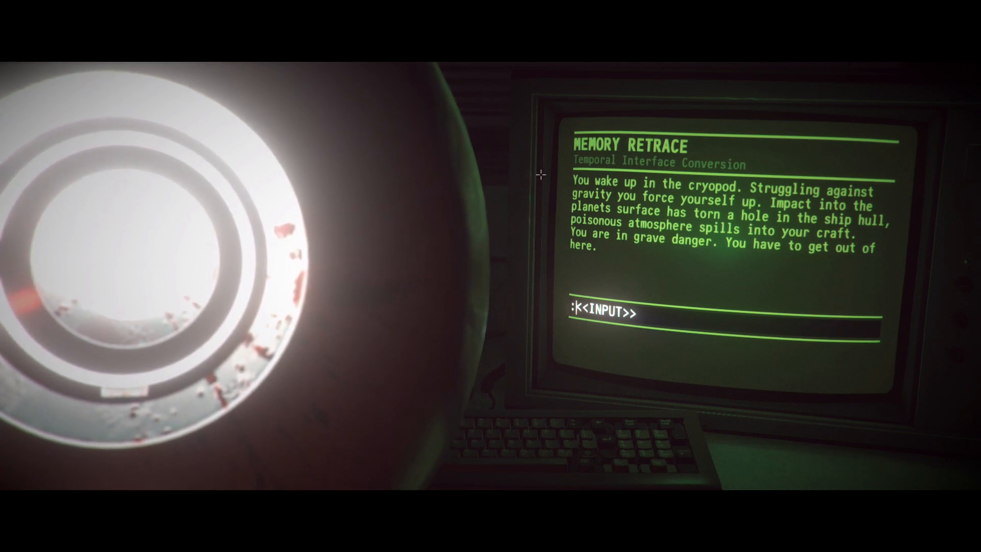
Try 'leave', then enter 'use' on the screen so the airlock opens
{"action": "type", "text": "le"}
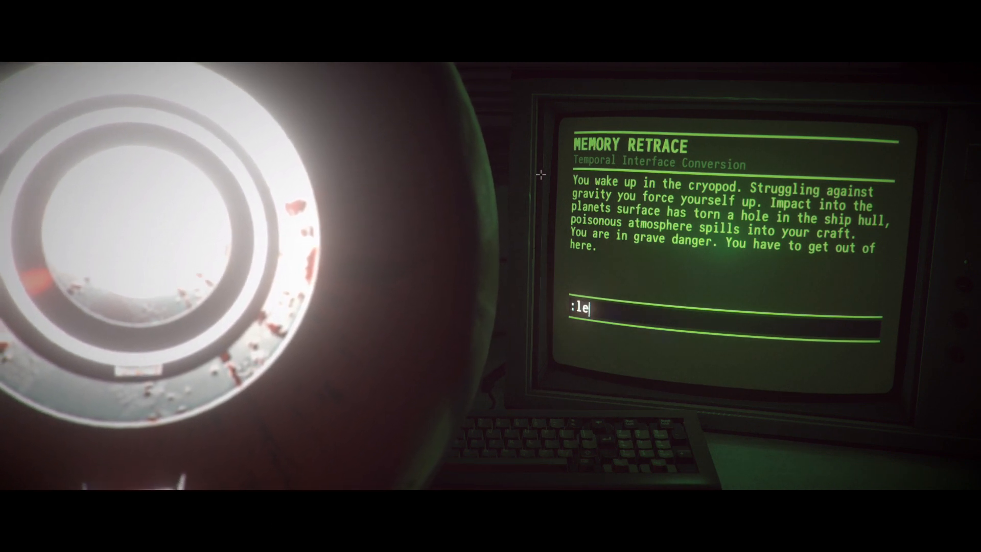
{"action": "type", "text": "ave"}
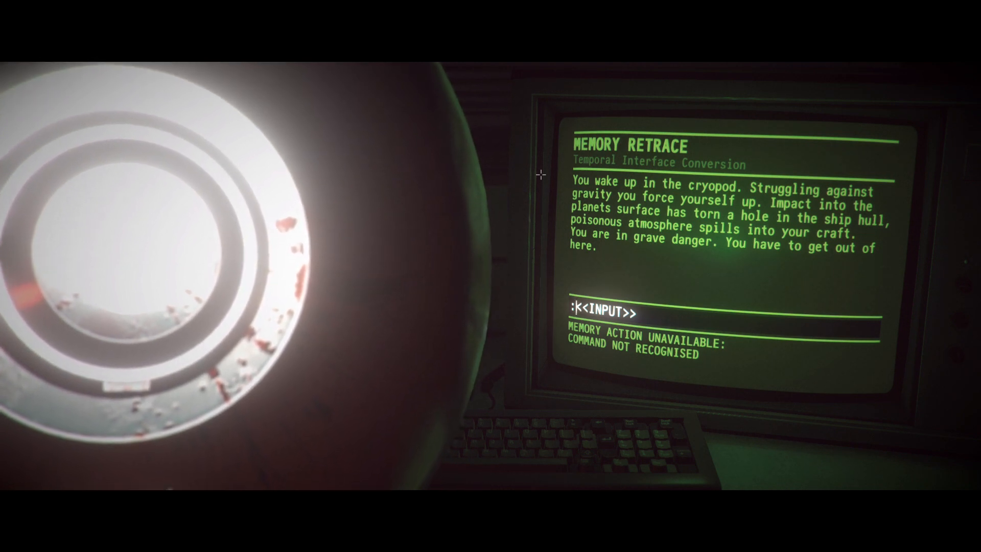
{"action": "type", "text": "us"}
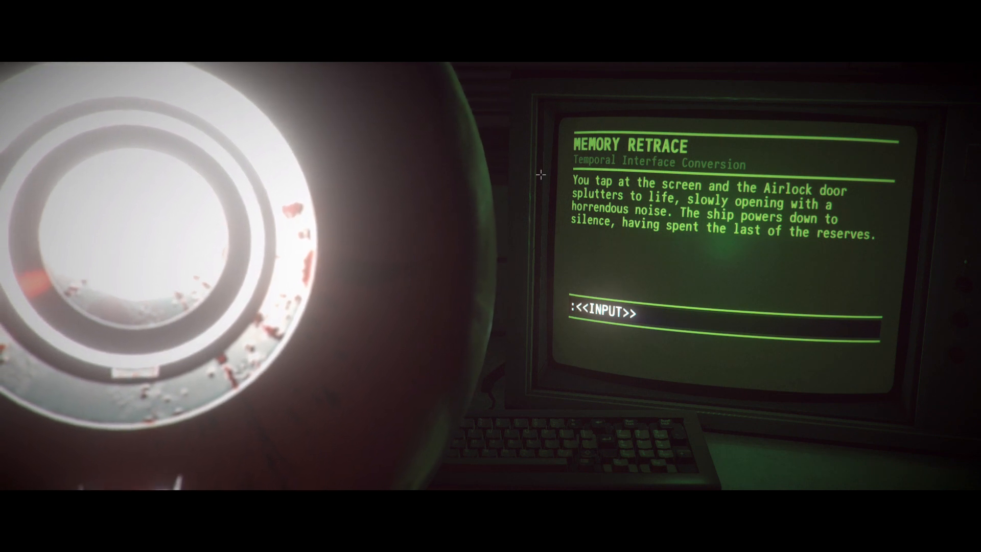
Enter 'open door' at the Memory Retrace prompt, blanking the screen
{"action": "type", "text": "open"}
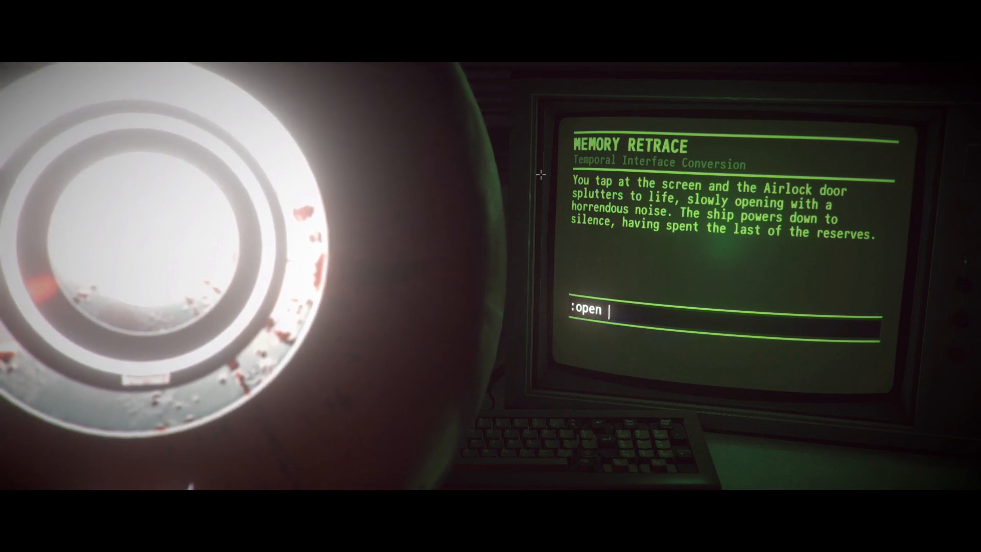
{"action": "type", "text": "door"}
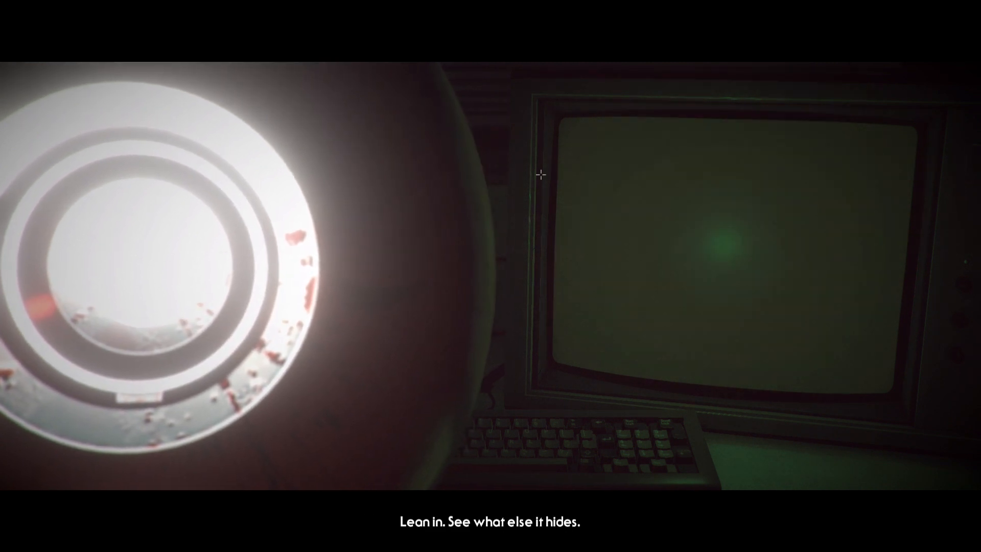
{"action": "mouse_move", "coordinate": [644, 293]}
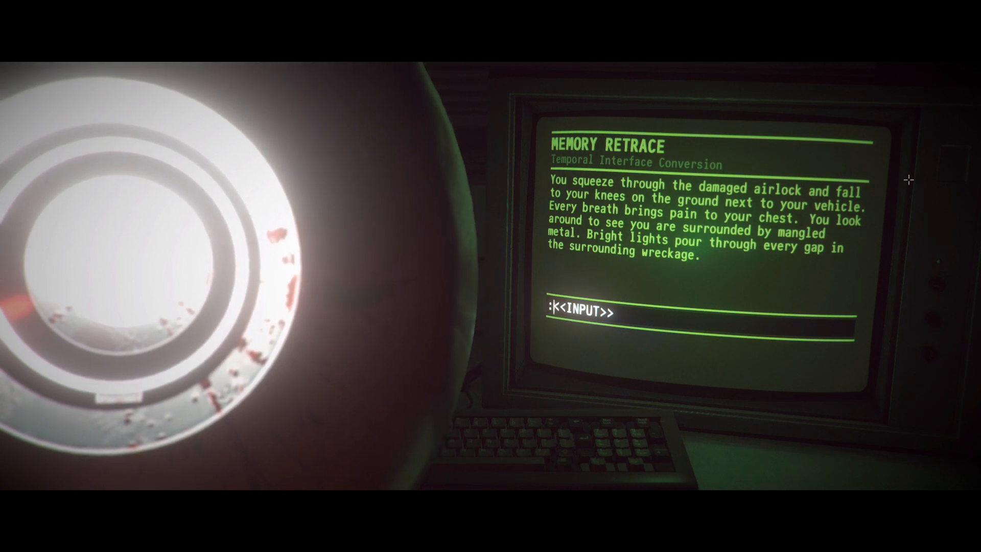
Try 'move metal', then enter 'look around' to reveal the lit crash site
{"action": "type", "text": "mo"}
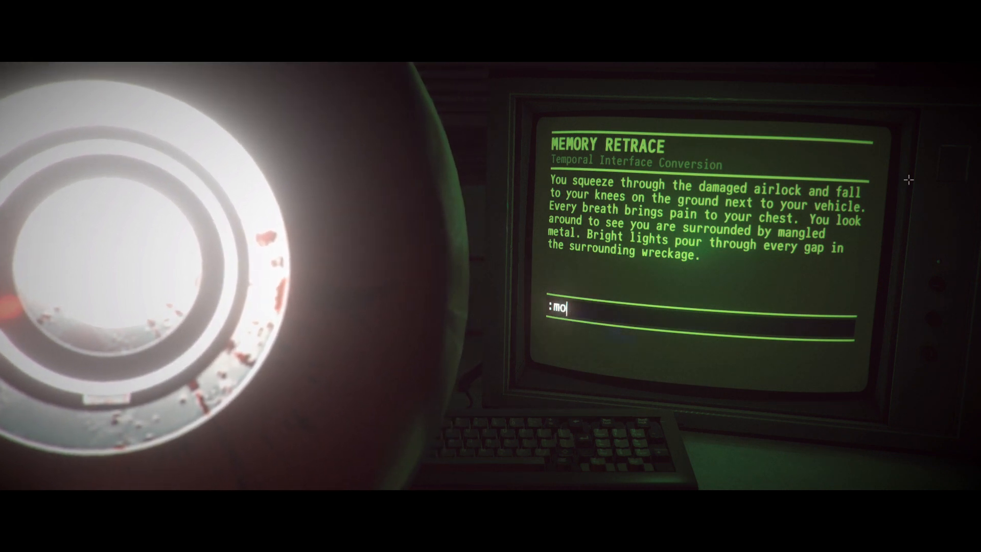
{"action": "type", "text": "ve metal"}
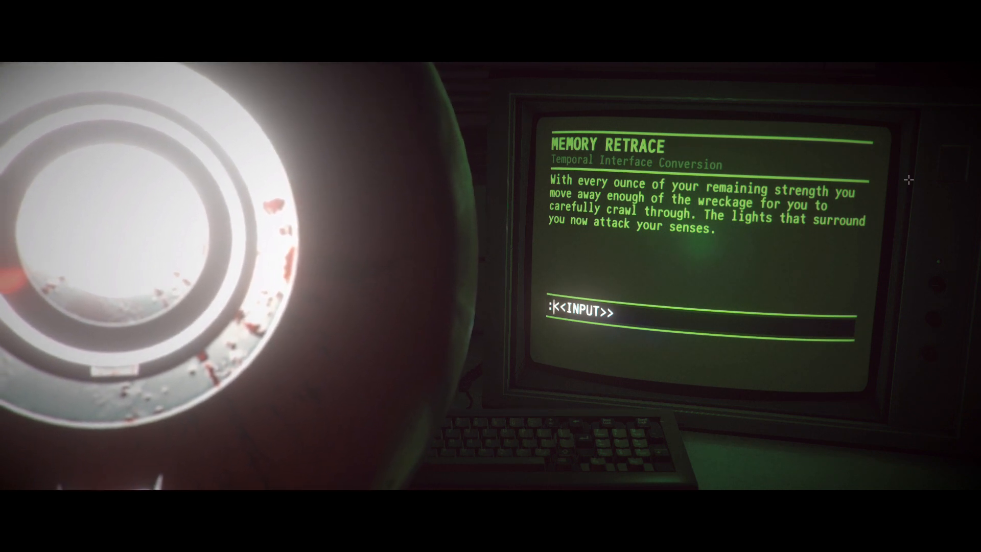
{"action": "type", "text": "look"}
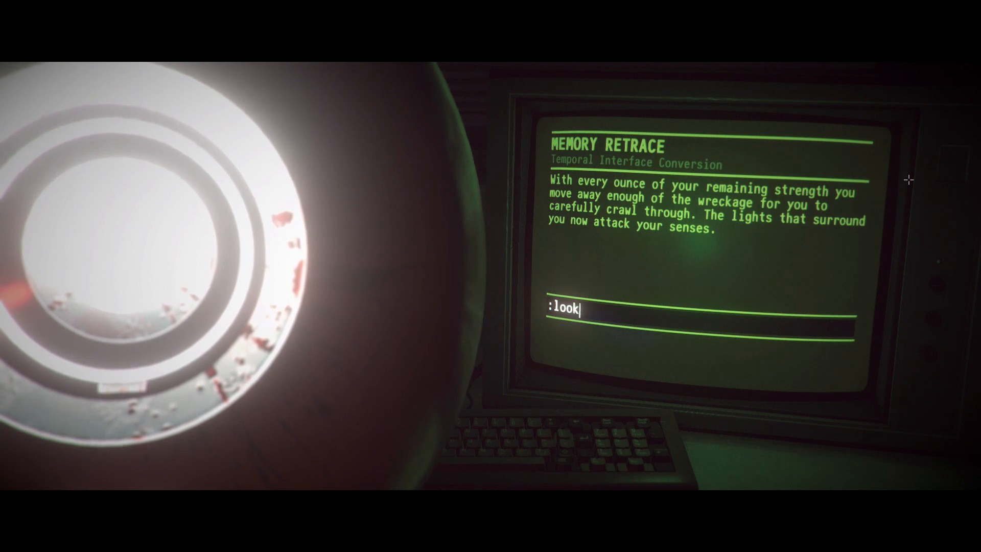
{"action": "type", "text": "a"}
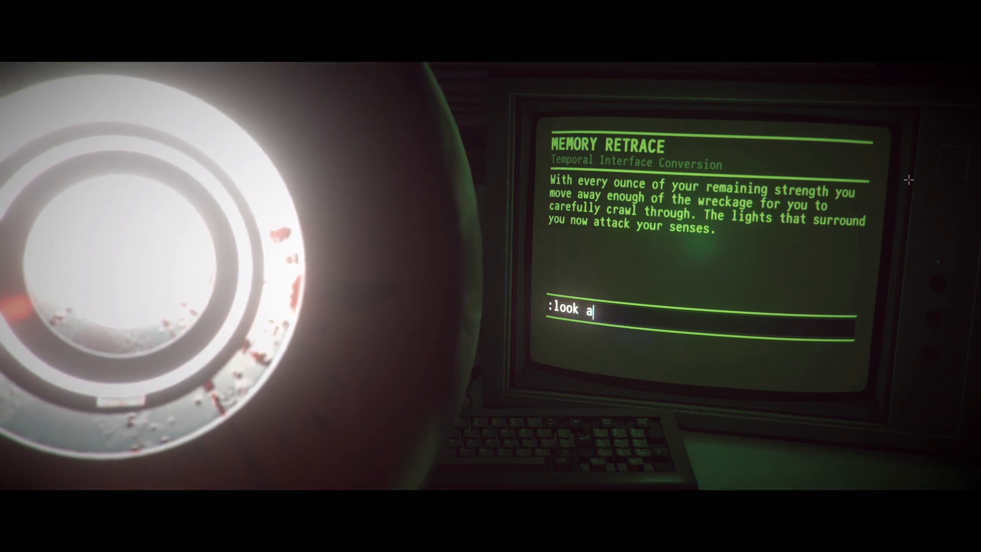
{"action": "type", "text": "roun"}
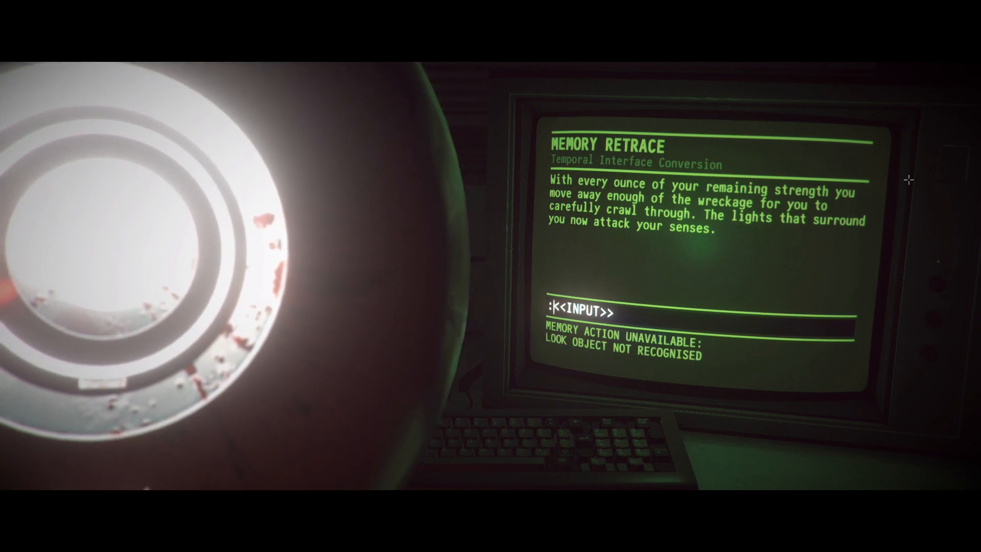
{"action": "type", "text": "look aro"}
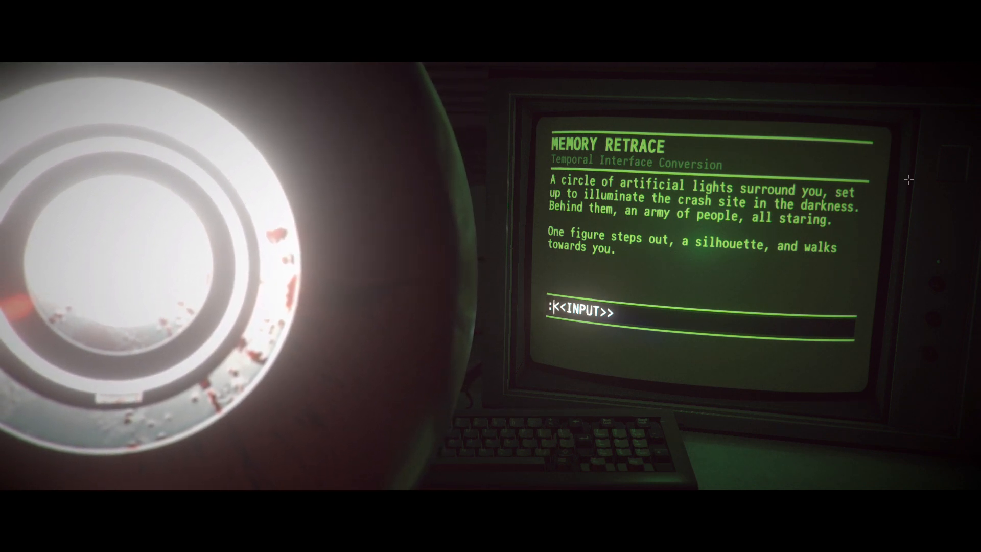
Try 'wave' and 'greet', then enter a command about the silhouette
{"action": "type", "text": "wav"}
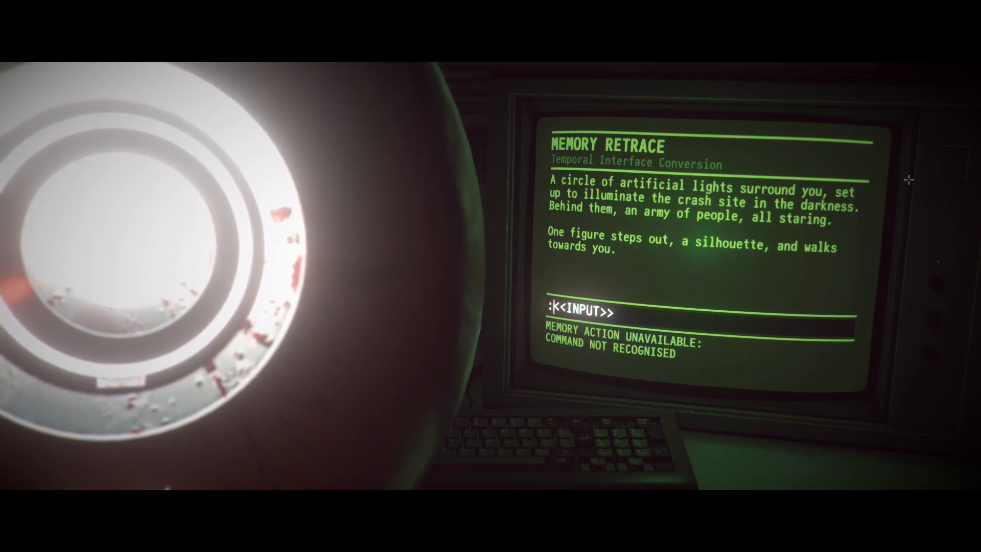
{"action": "type", "text": "greet"}
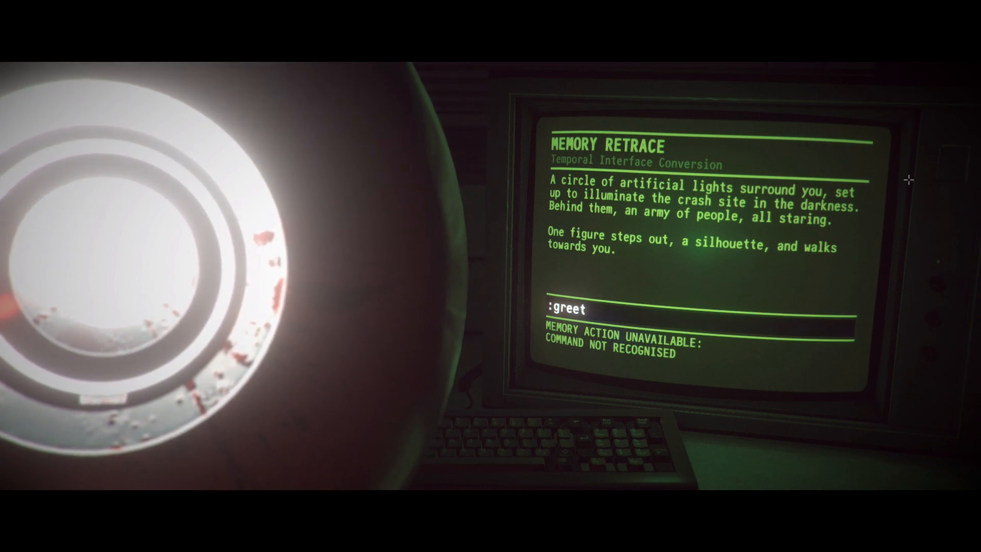
{"action": "type", "text": "sil"}
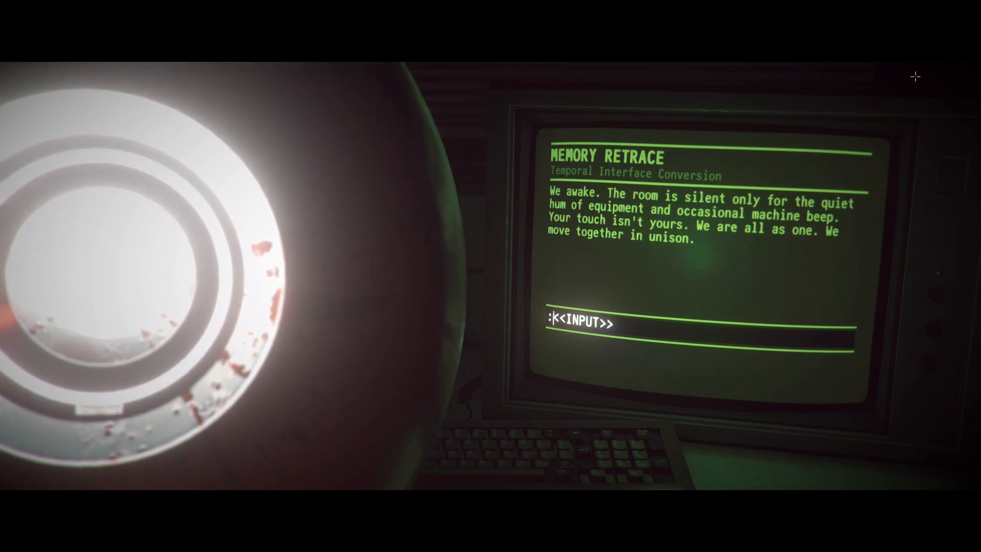
Enter 'look around' to describe the bed, door, writing and wired monitor
{"action": "type", "text": "look aro"}
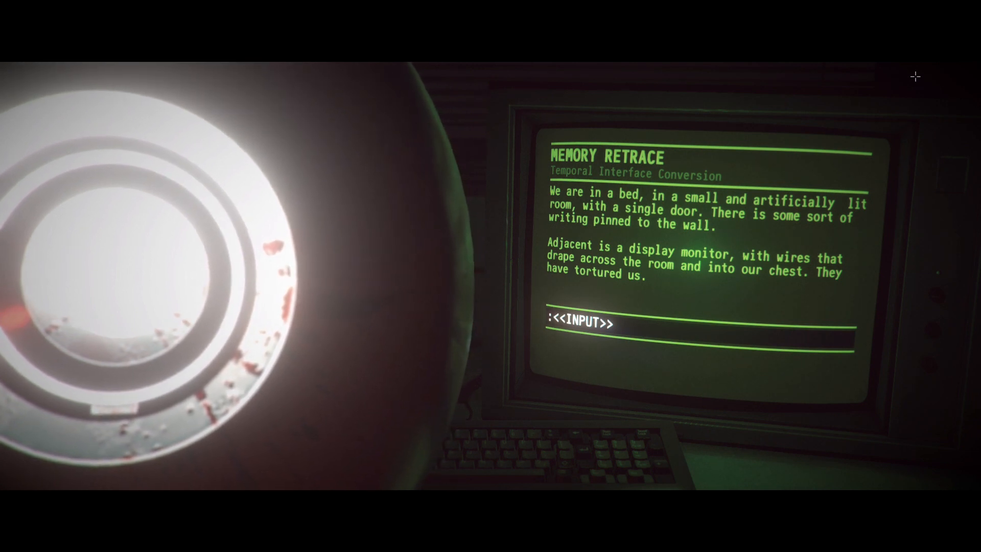
Remove the chest wires, triggering the corridor alarm, then enter a leave command
{"action": "type", "text": "re"}
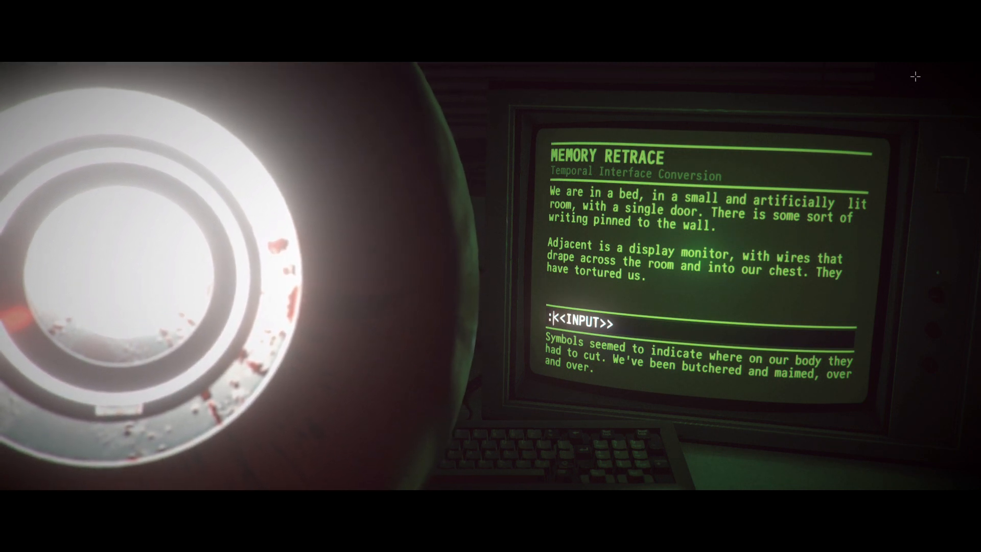
{"action": "type", "text": "remove wi"}
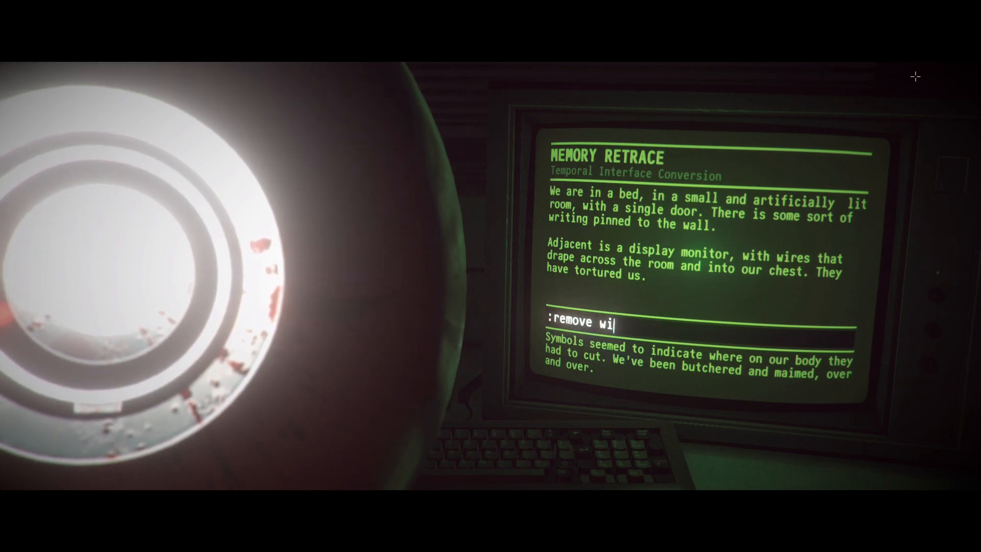
{"action": "key", "text": "Enter"}
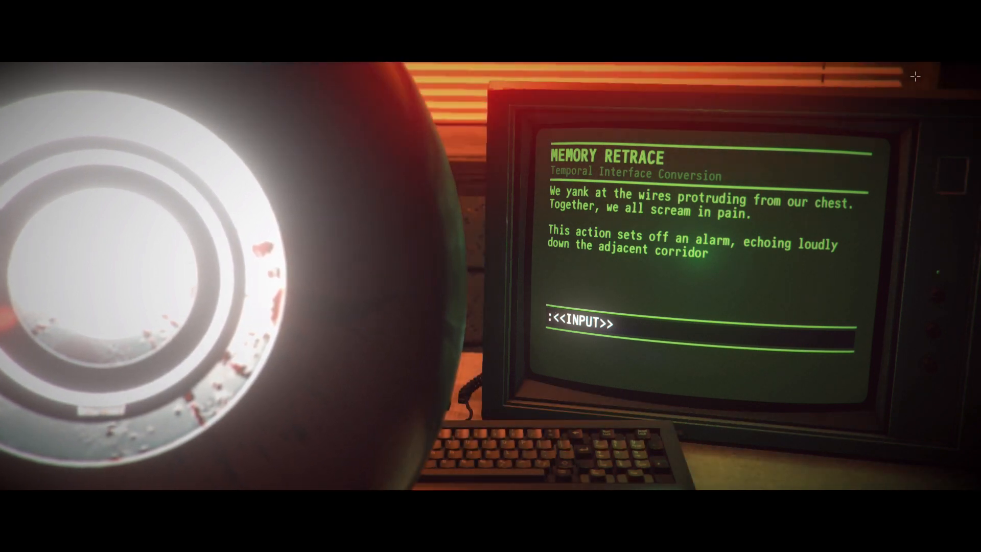
{"action": "type", "text": "leave b"}
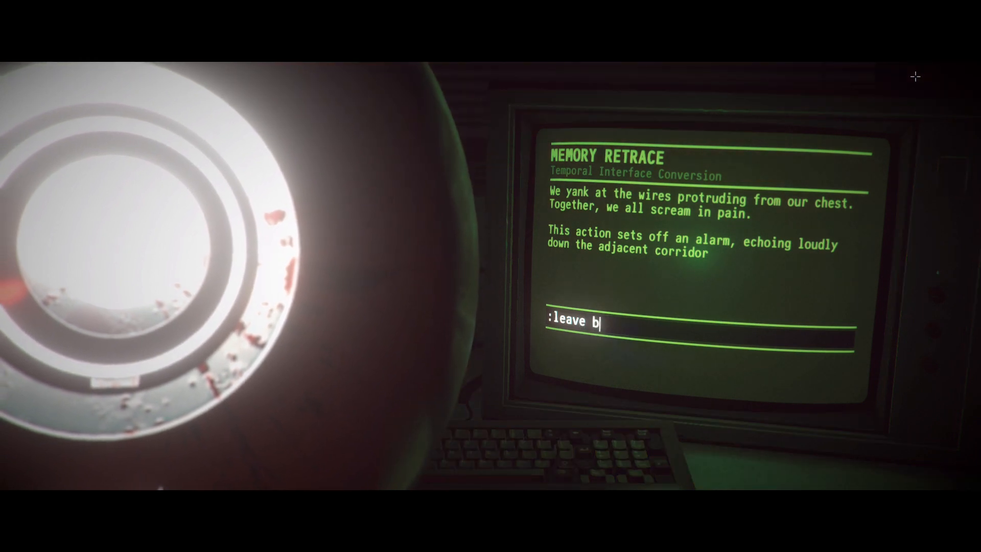
{"action": "type", "text": "ed"}
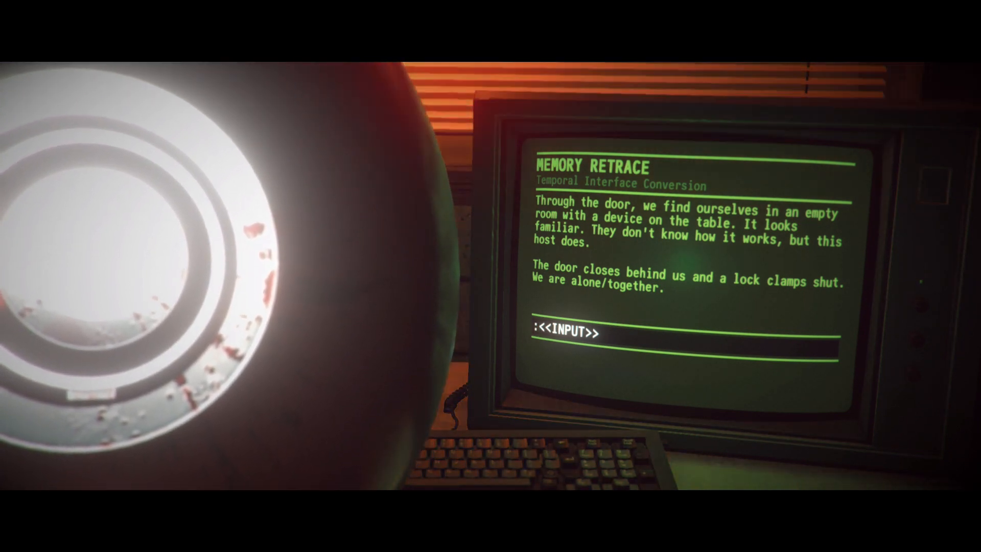
Enter 'use device' to bring up the glyph-matching symbol puzzle
{"action": "type", "text": "use d"}
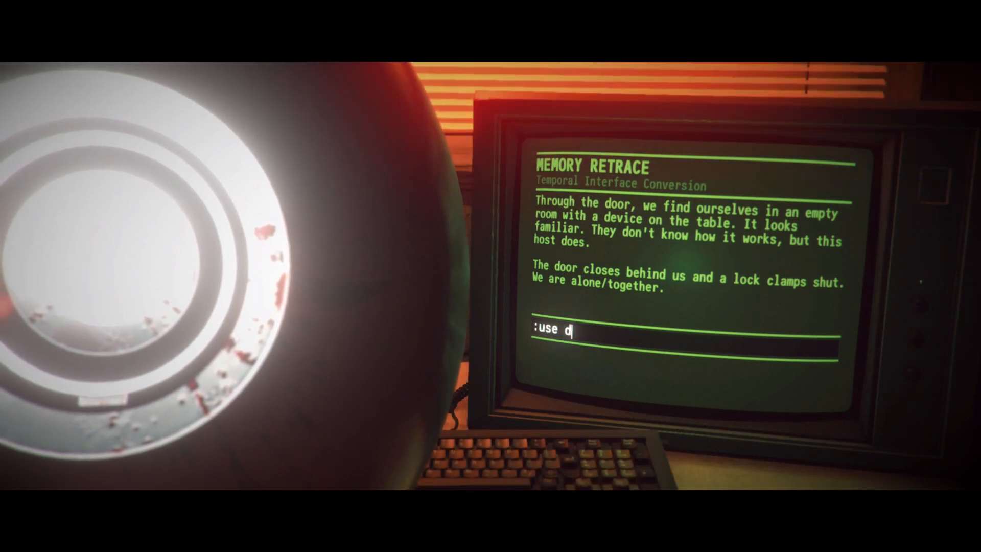
{"action": "type", "text": "evice"}
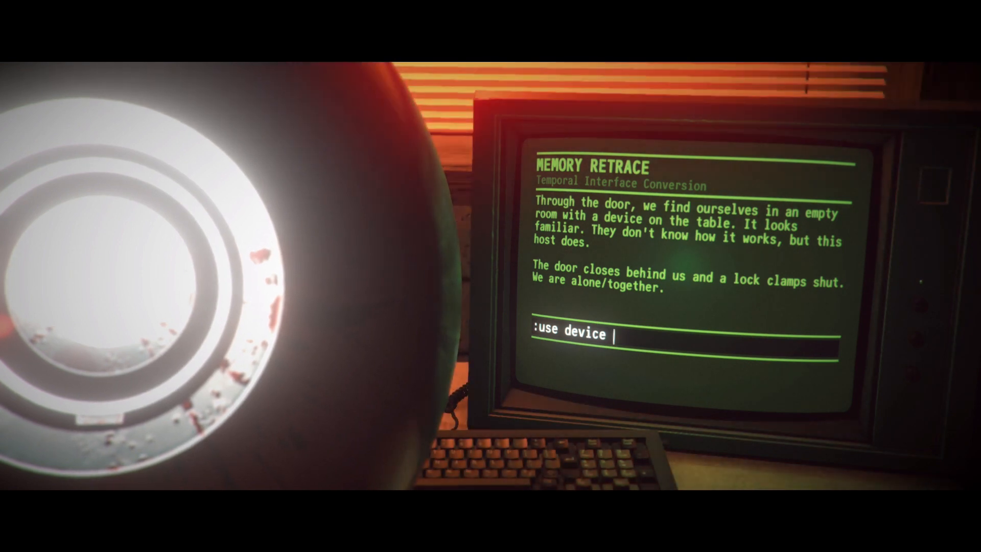
{"action": "key", "text": "enter"}
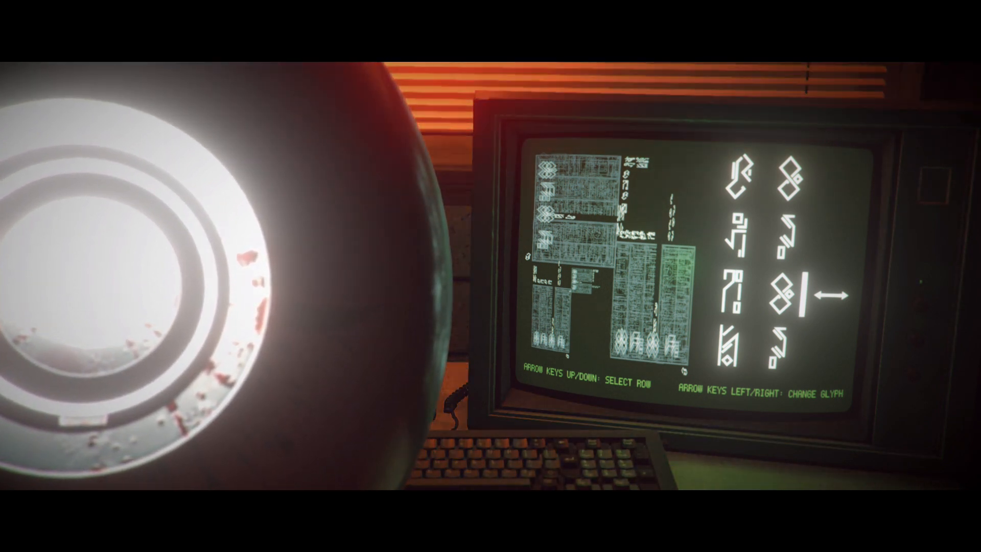
Move the glyph puzzle selection up to the top row of glyphs
{"action": "key", "text": "Up"}
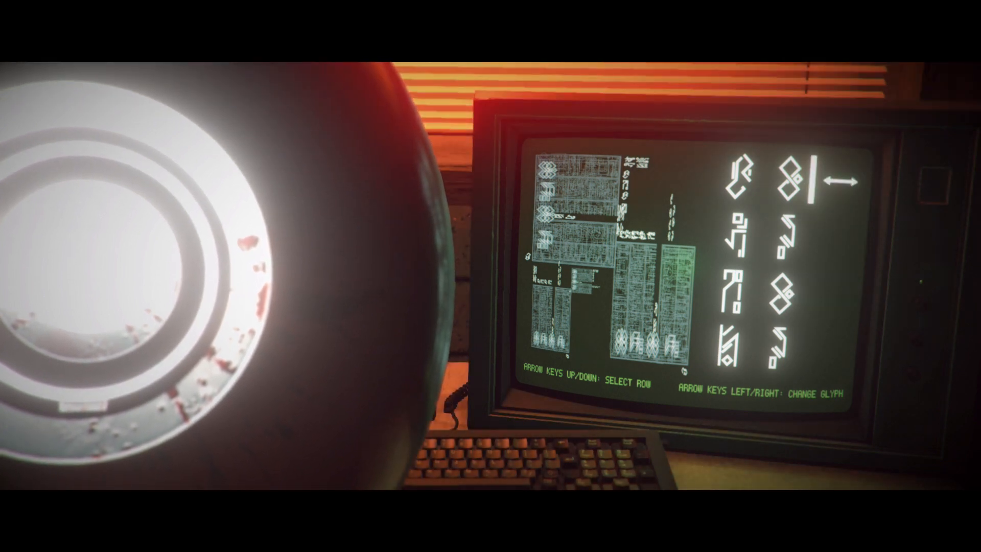